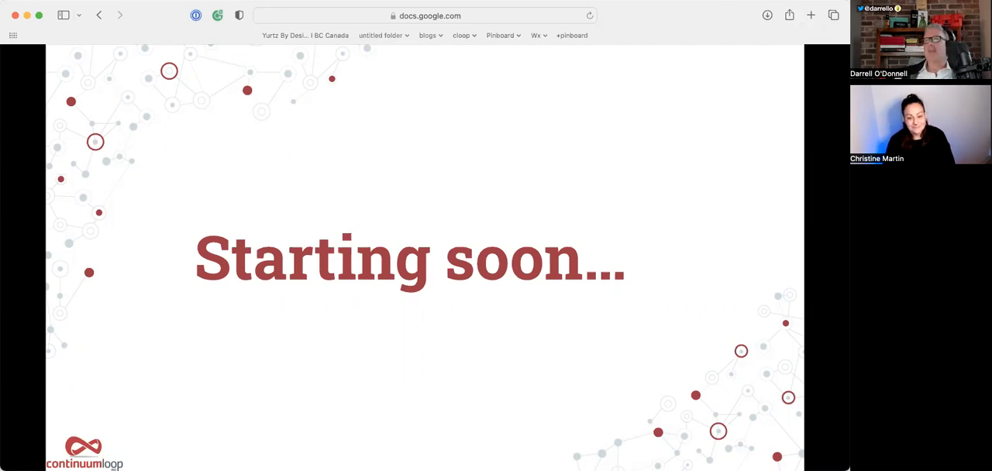
pyautogui.moveTo(684, 30)
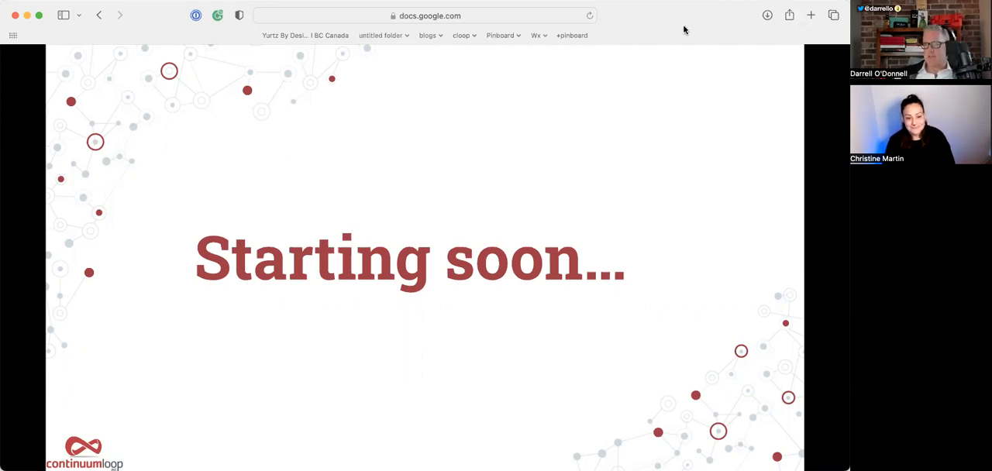
pyautogui.moveTo(555, 402)
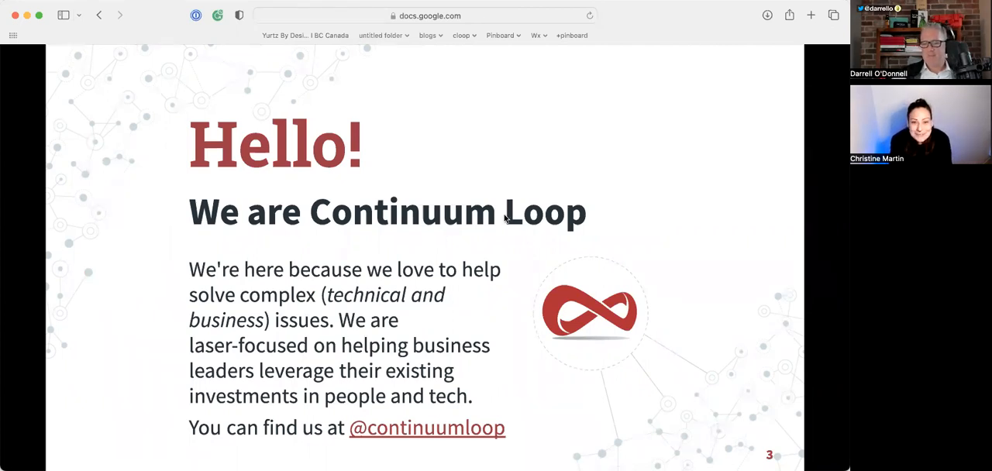
pyautogui.moveTo(427, 428)
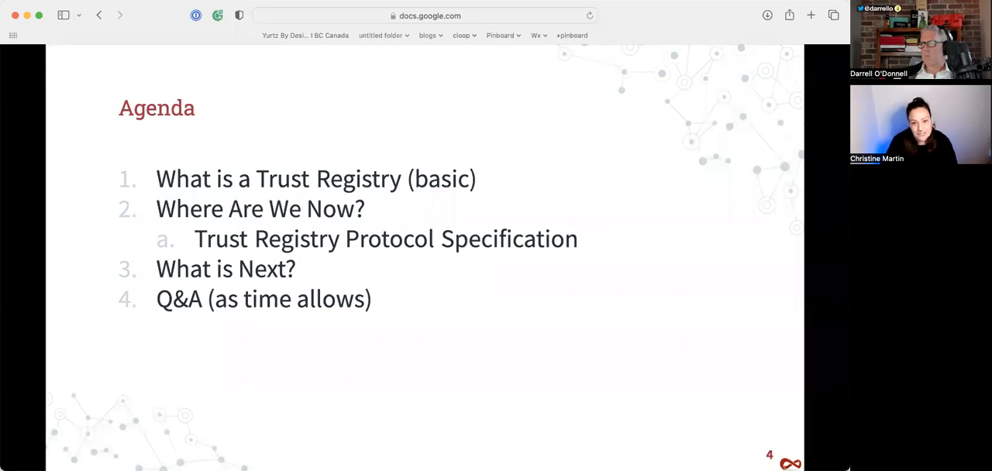
pyautogui.moveTo(679, 270)
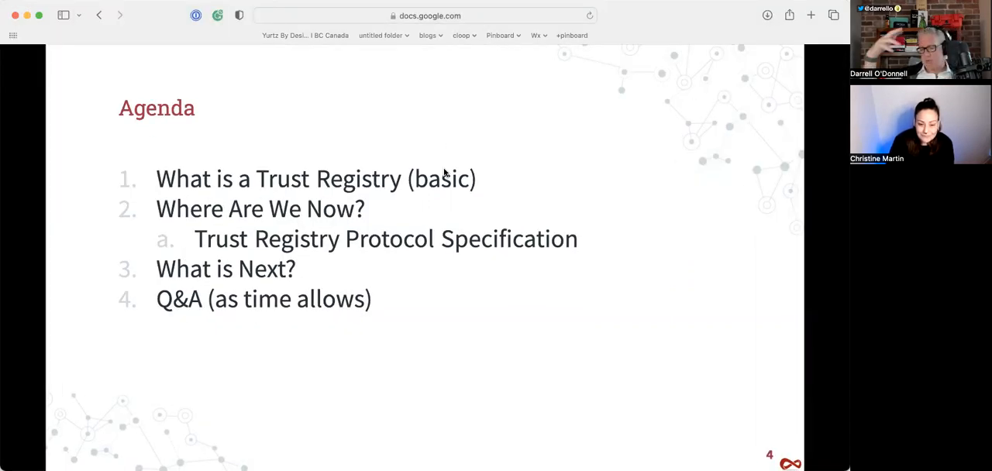
pyautogui.moveTo(420, 276)
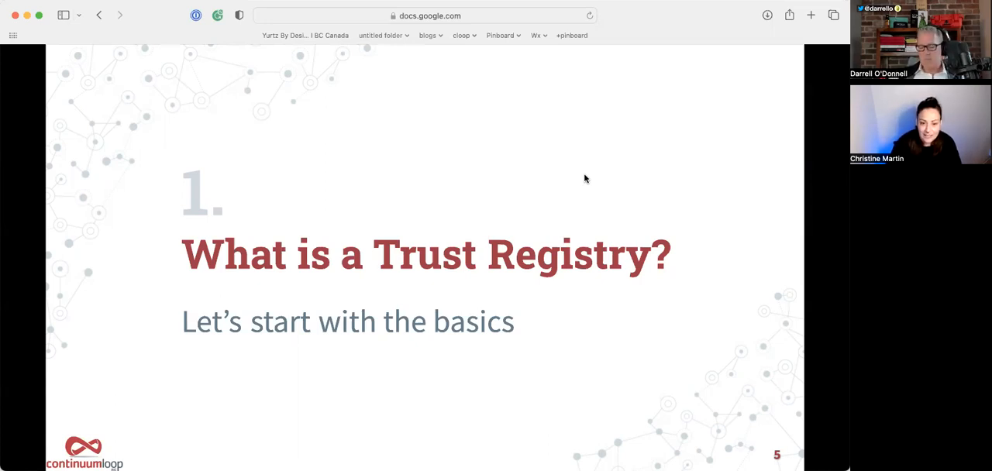
pyautogui.moveTo(540, 156)
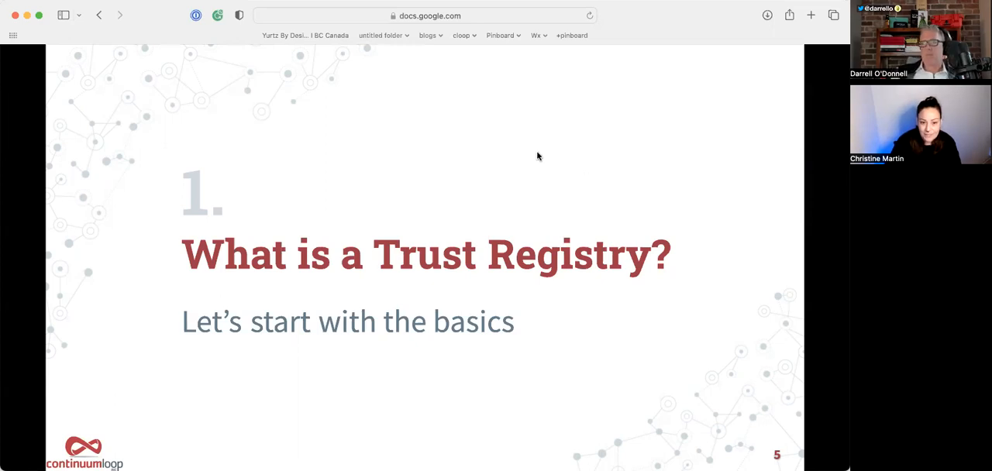
# - Advance to slide 6 explaining what a Trust Registry is with its example questions
pyautogui.press('right')
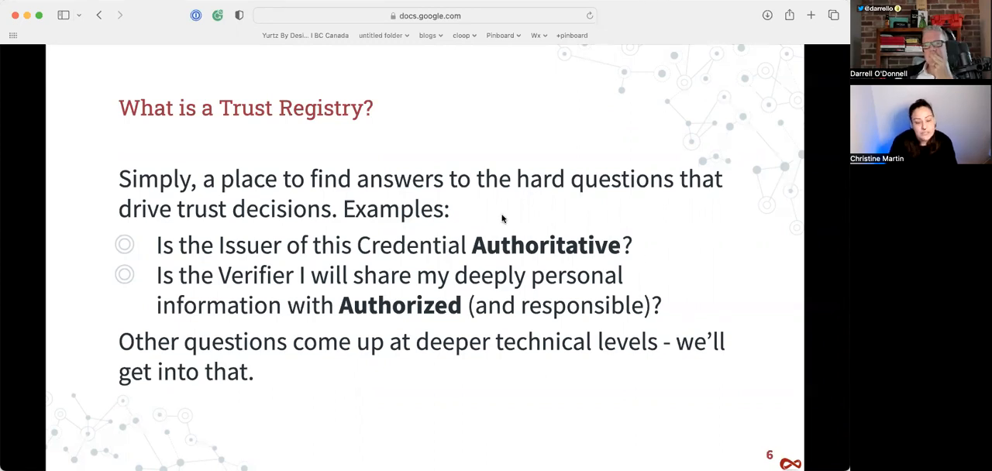
pyautogui.moveTo(670, 96)
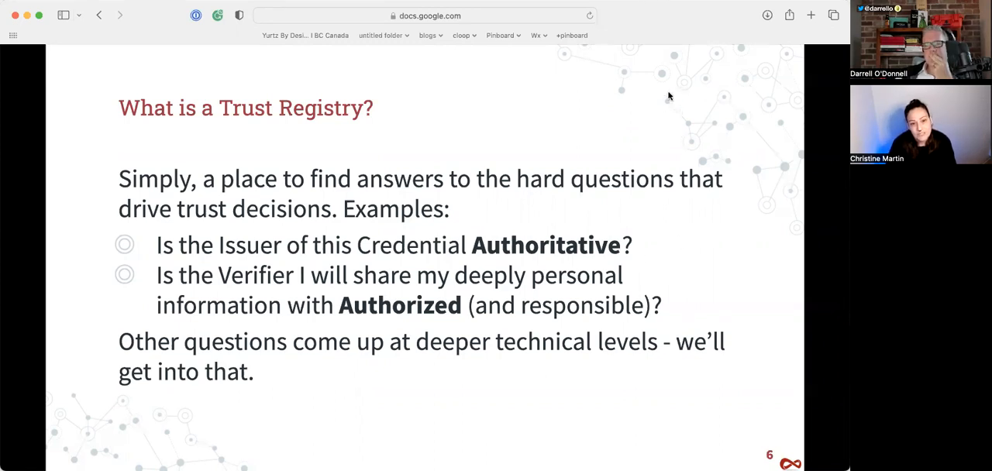
pyautogui.moveTo(662, 136)
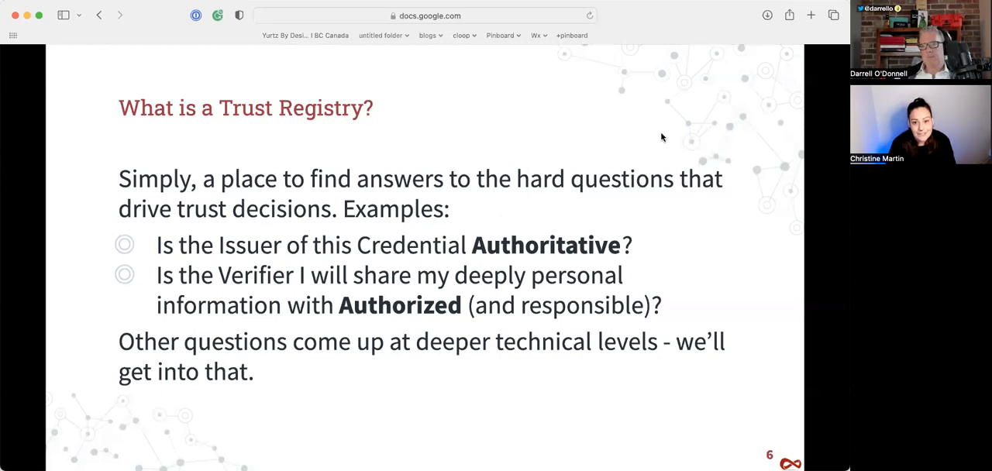
pyautogui.moveTo(539, 136)
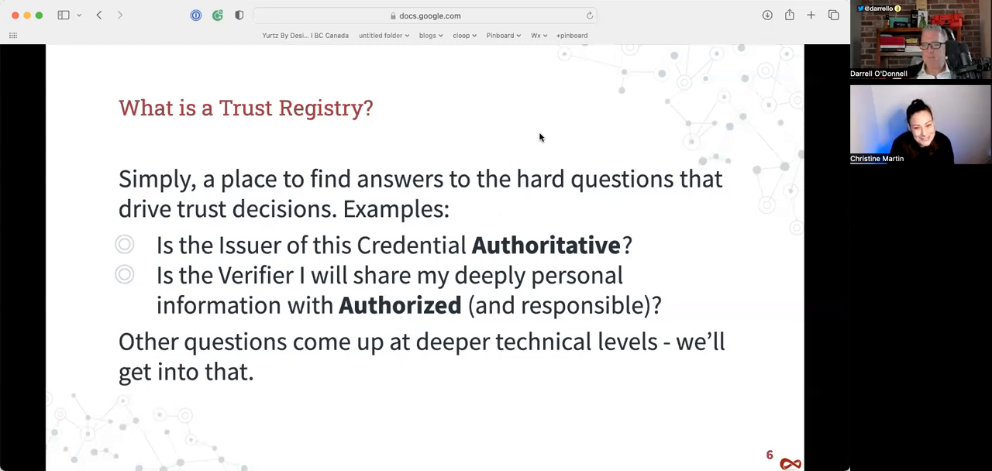
pyautogui.moveTo(750, 117)
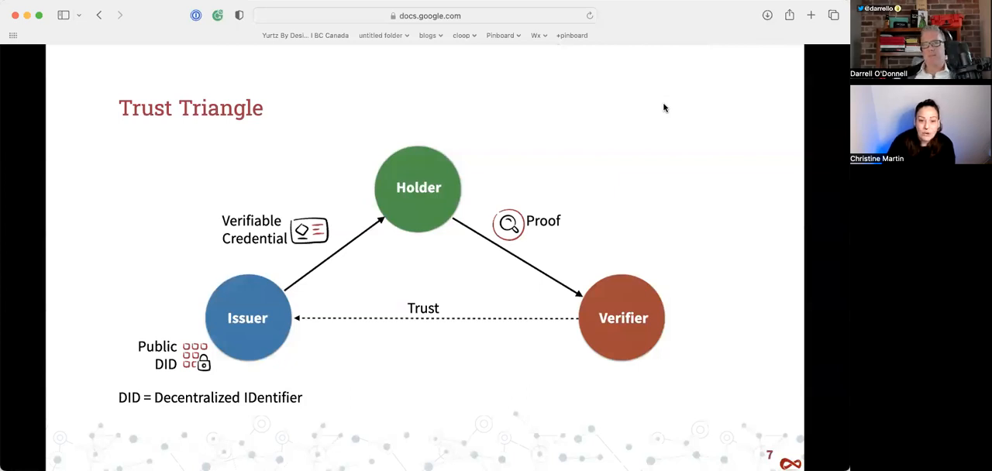
pyautogui.moveTo(651, 118)
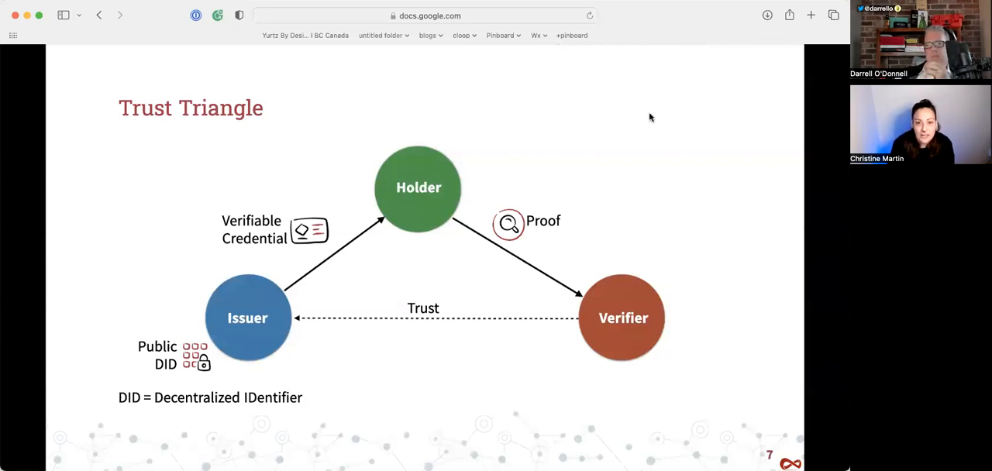
pyautogui.moveTo(732, 95)
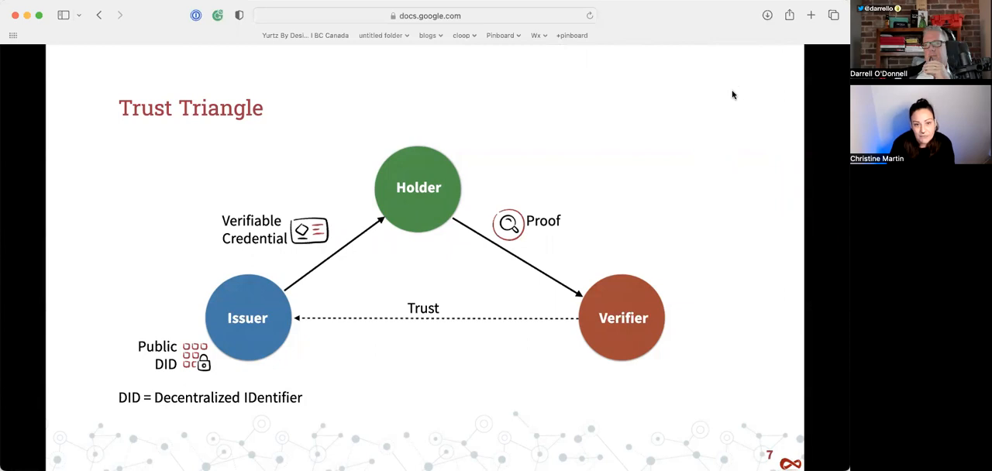
pyautogui.moveTo(375, 262)
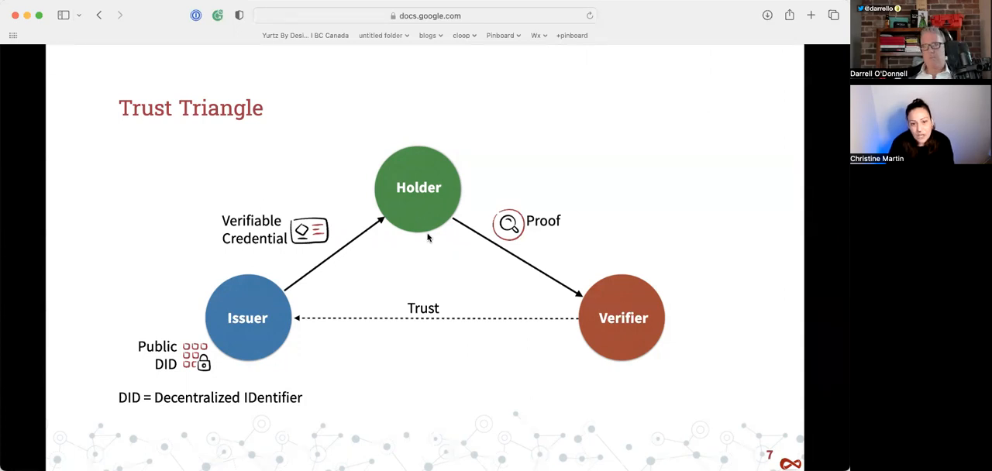
pyautogui.moveTo(685, 186)
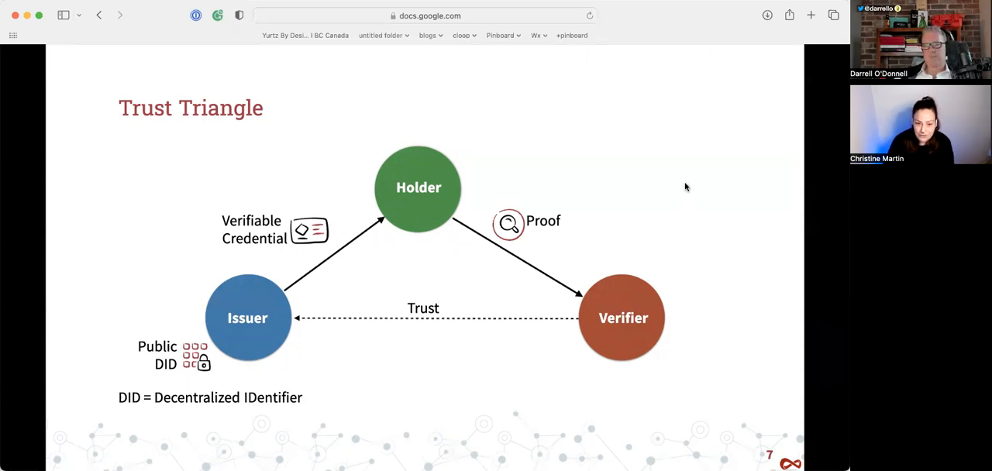
pyautogui.moveTo(665, 189)
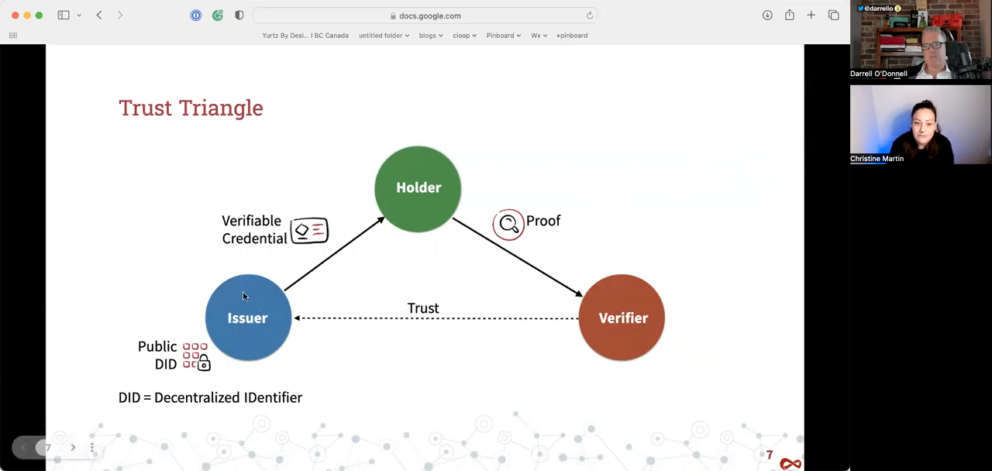
pyautogui.moveTo(425, 182)
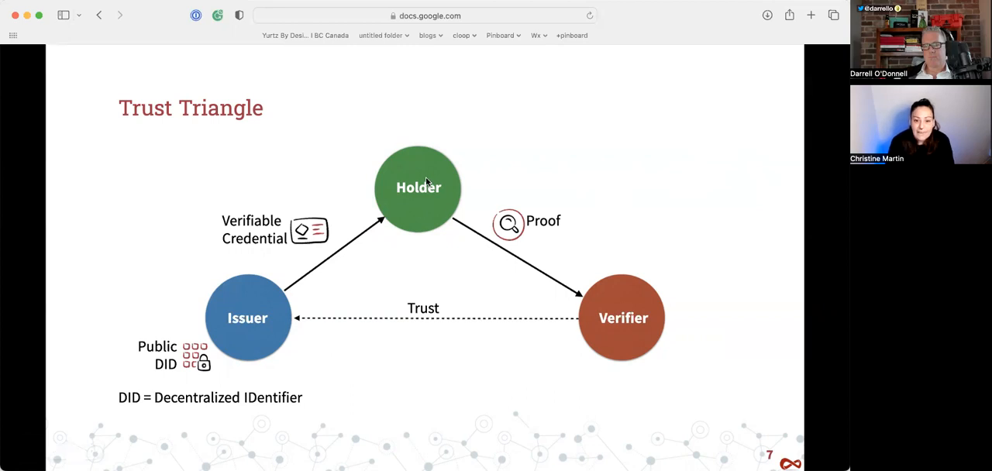
pyautogui.moveTo(537, 238)
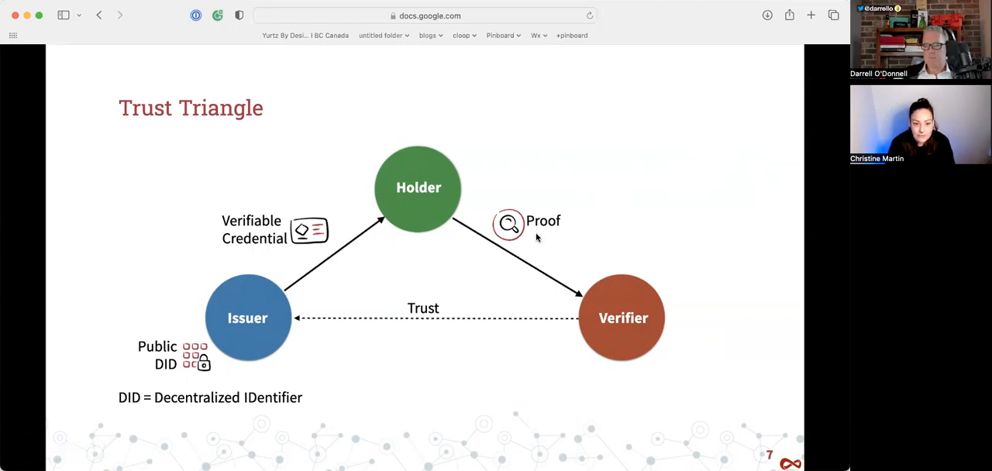
pyautogui.moveTo(685, 125)
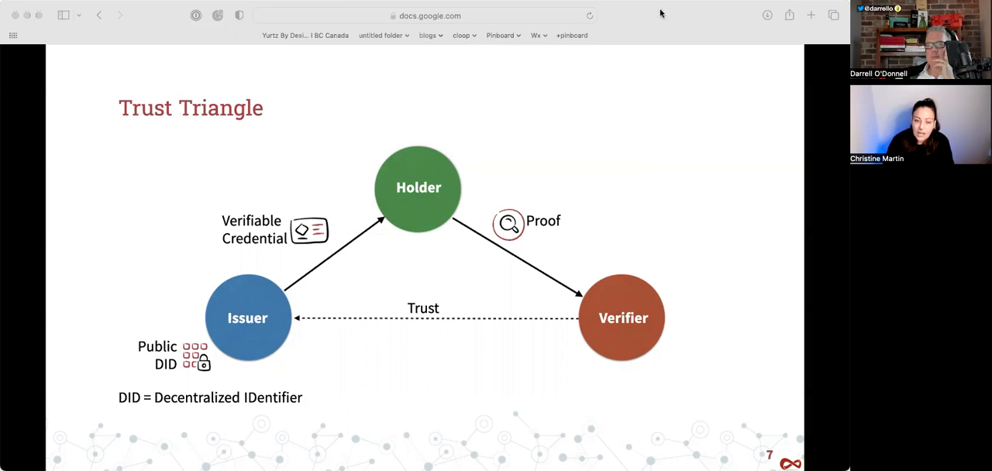
pyautogui.moveTo(565, 53)
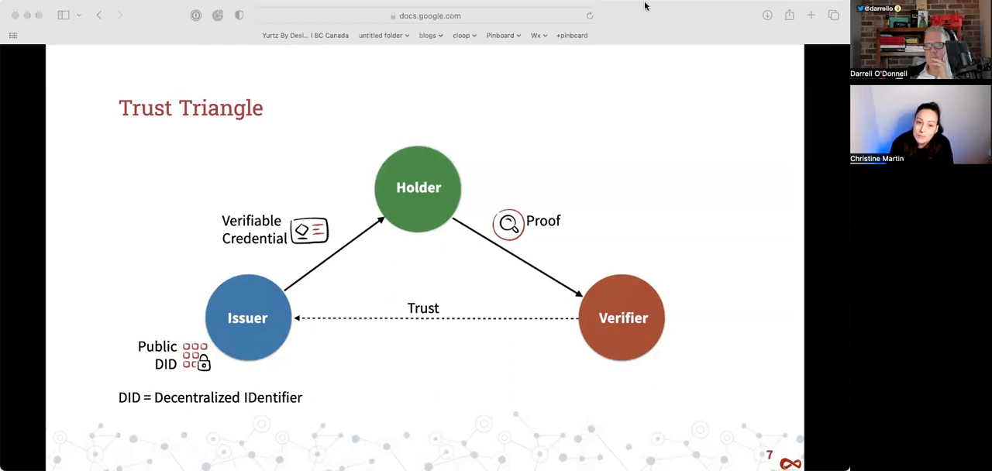
pyautogui.moveTo(651, 6)
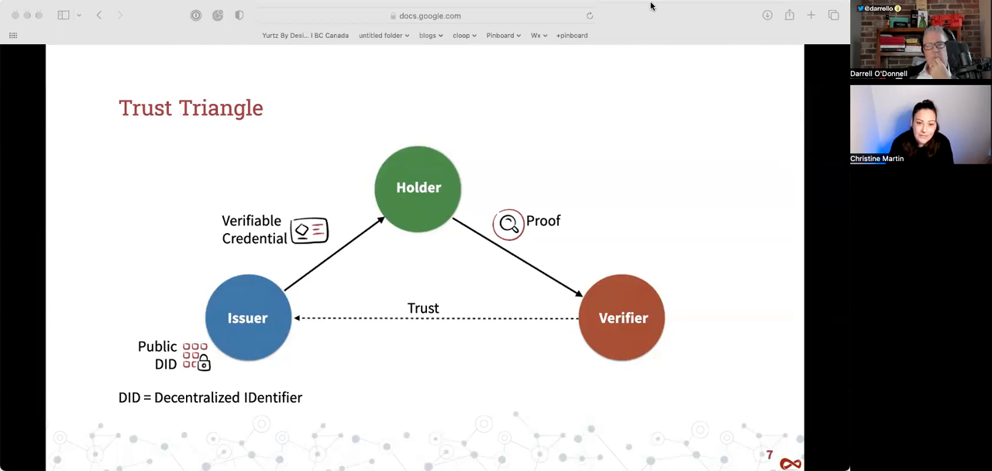
pyautogui.moveTo(642, 211)
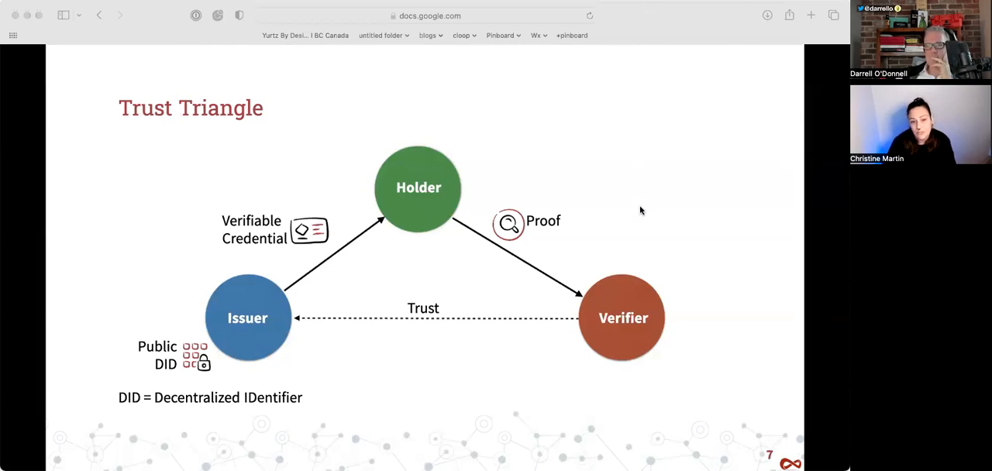
pyautogui.moveTo(673, 120)
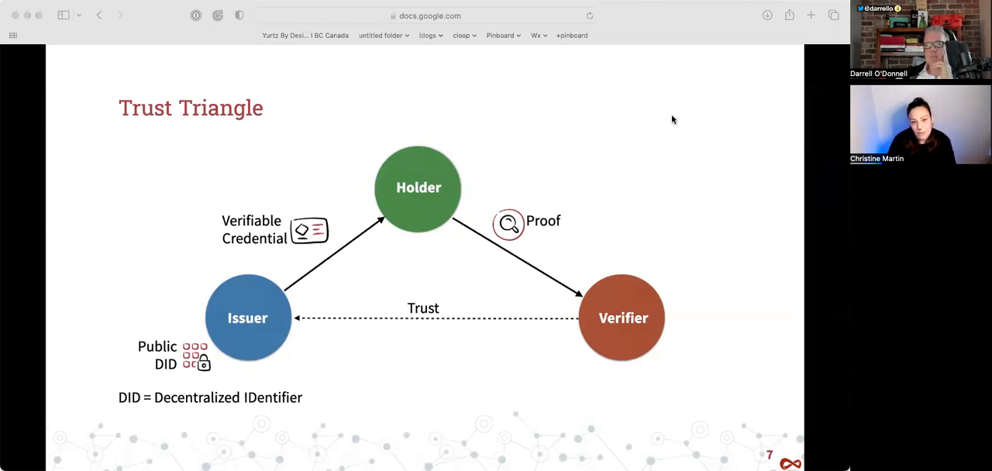
pyautogui.moveTo(678, 155)
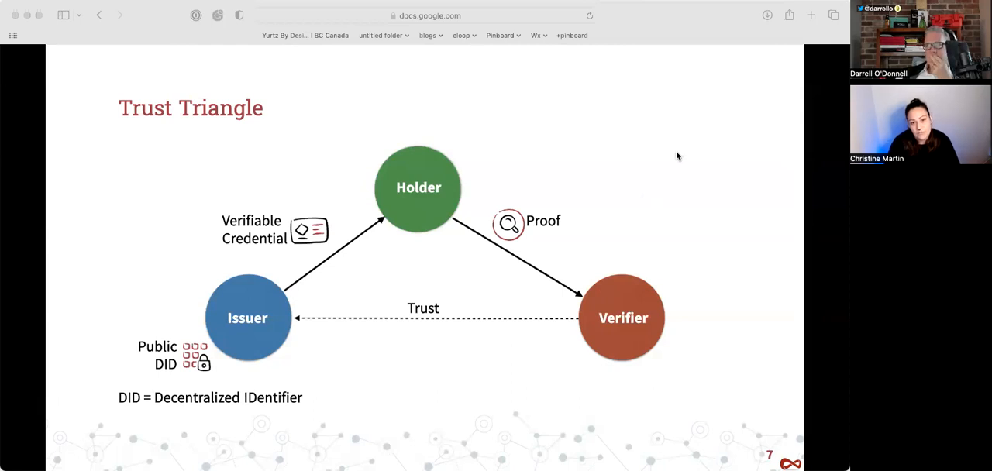
pyautogui.moveTo(627, 124)
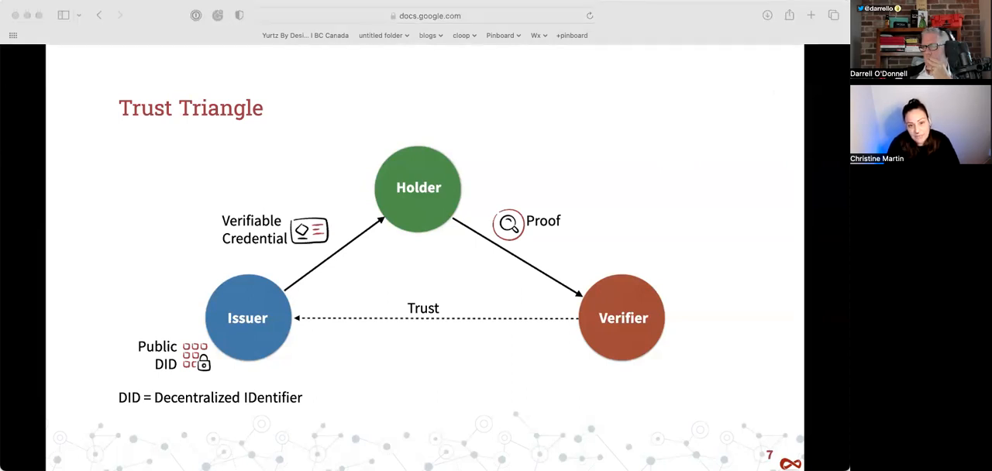
pyautogui.moveTo(583, 130)
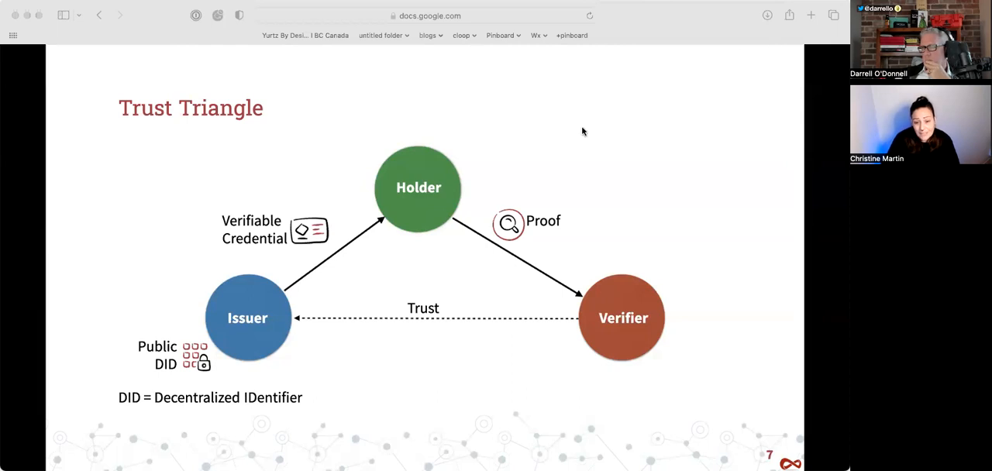
pyautogui.moveTo(678, 183)
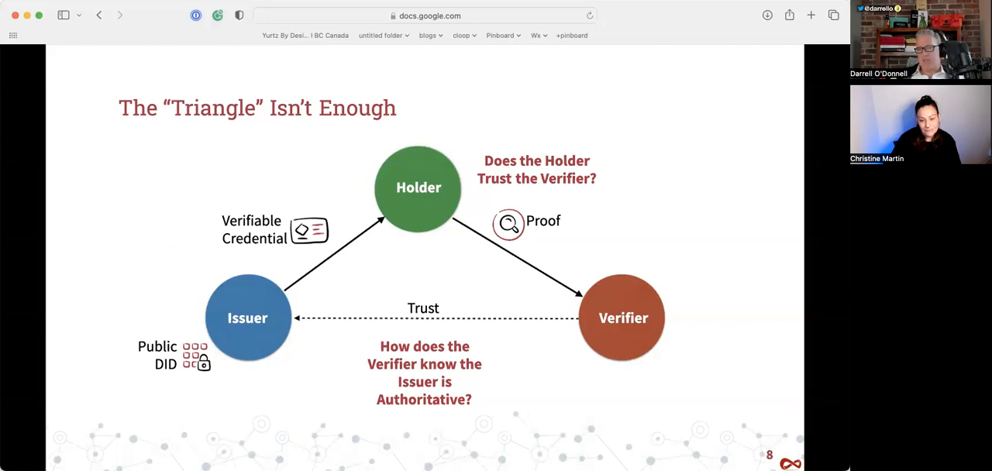
pyautogui.moveTo(577, 359)
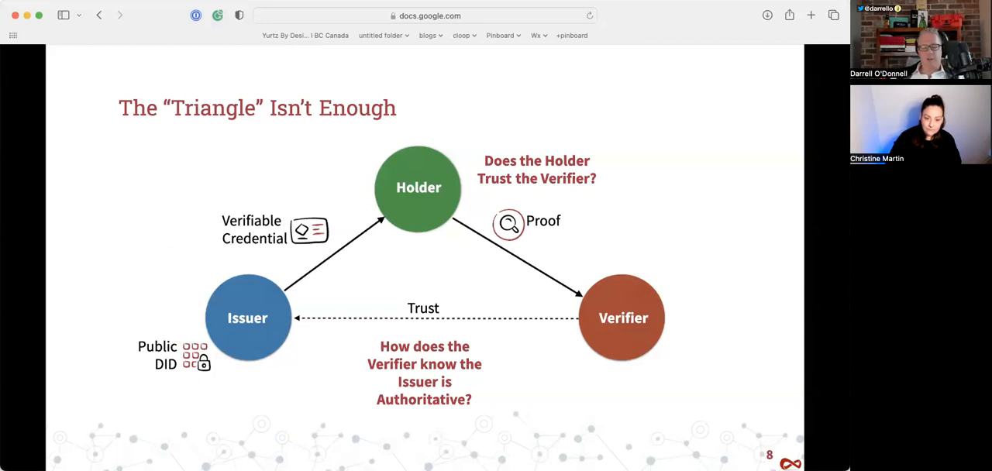
pyautogui.moveTo(635, 138)
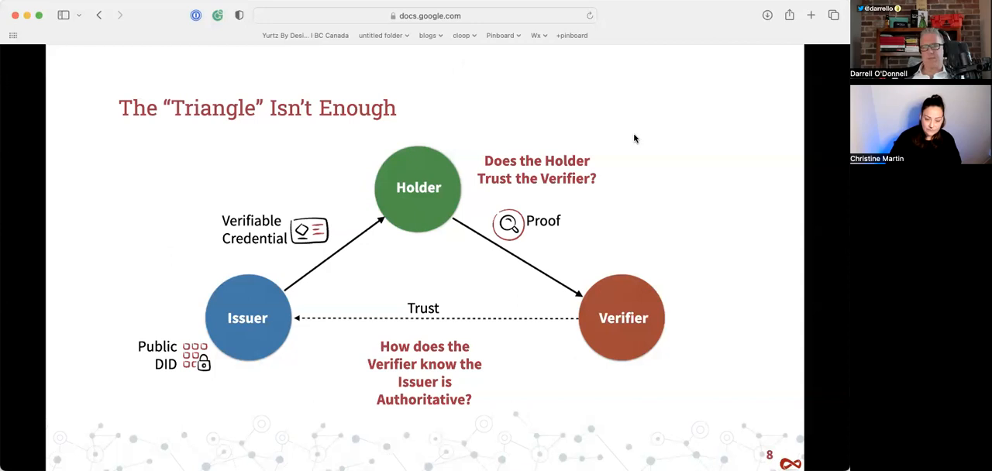
pyautogui.press('right')
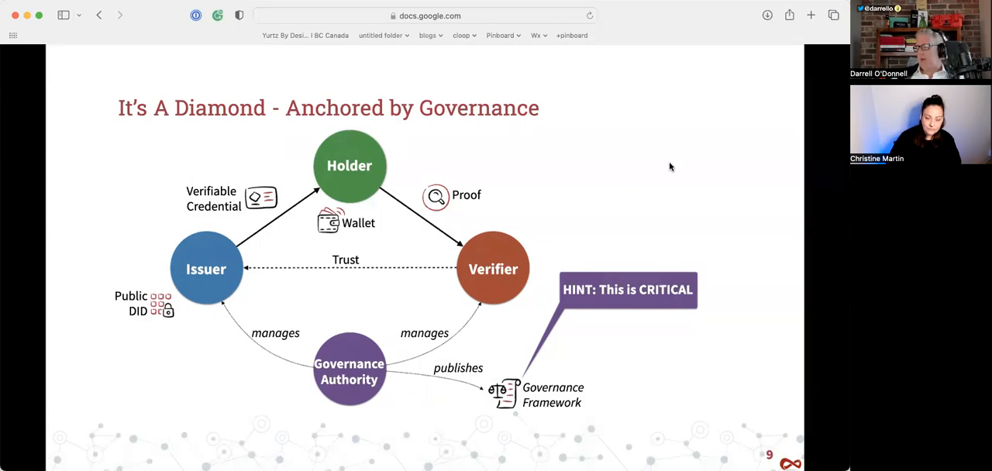
pyautogui.moveTo(357, 391)
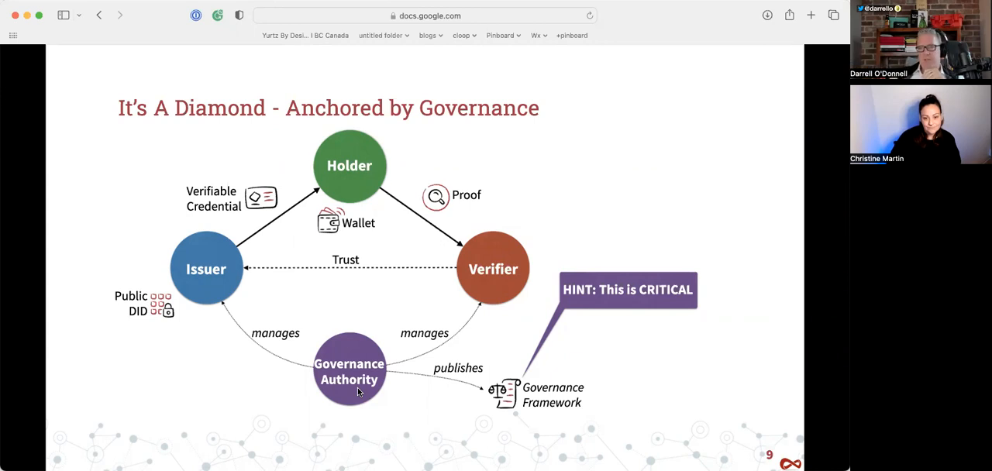
pyautogui.moveTo(651, 249)
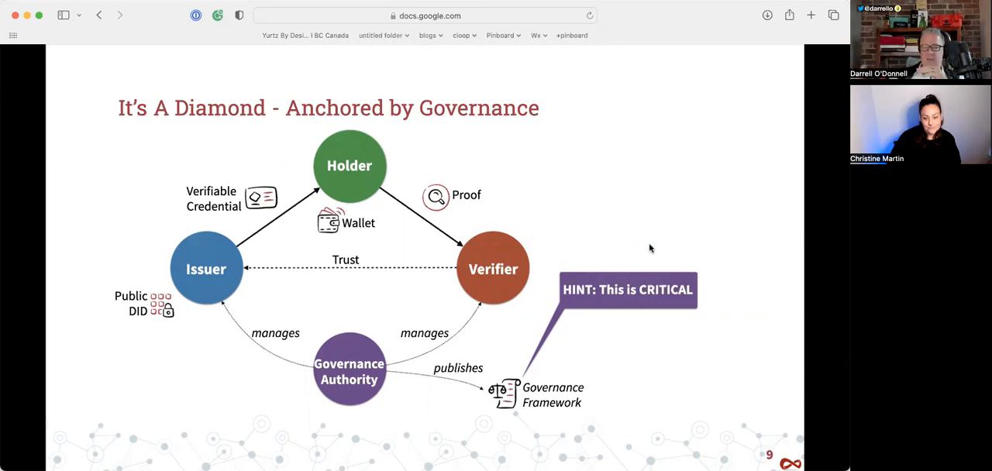
pyautogui.moveTo(670, 210)
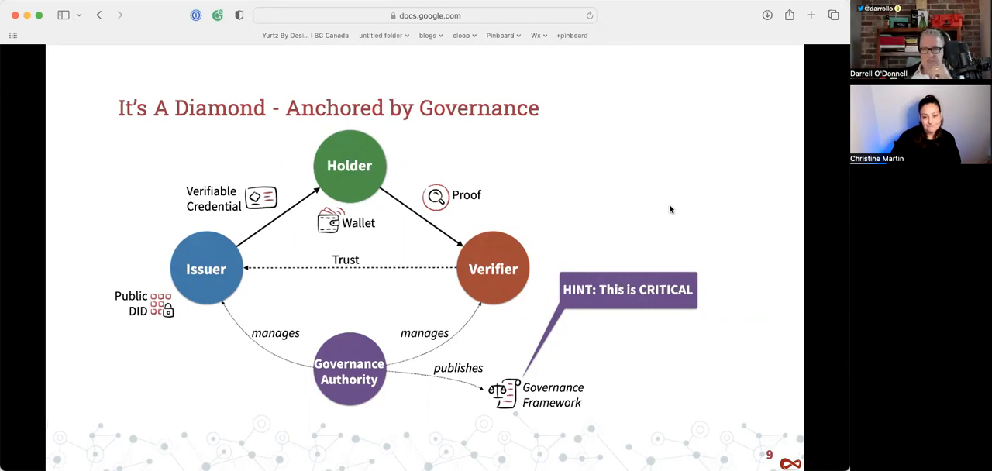
pyautogui.moveTo(679, 211)
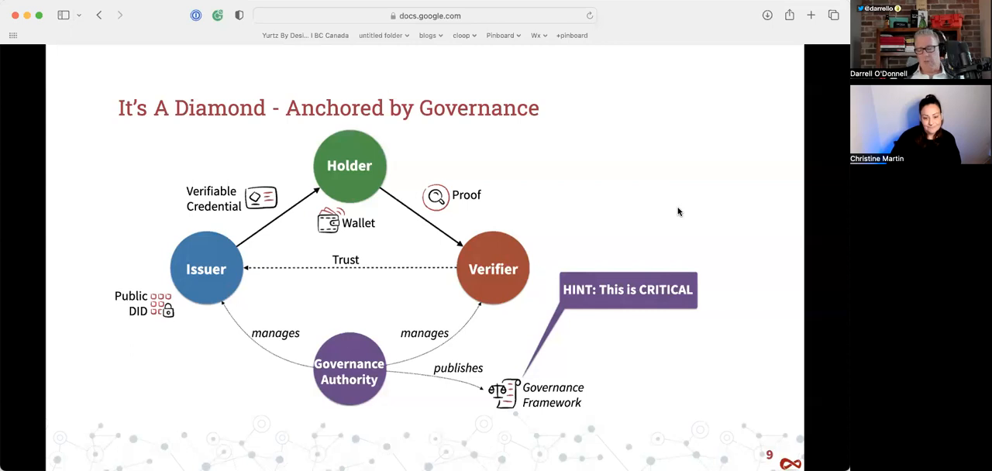
pyautogui.moveTo(687, 178)
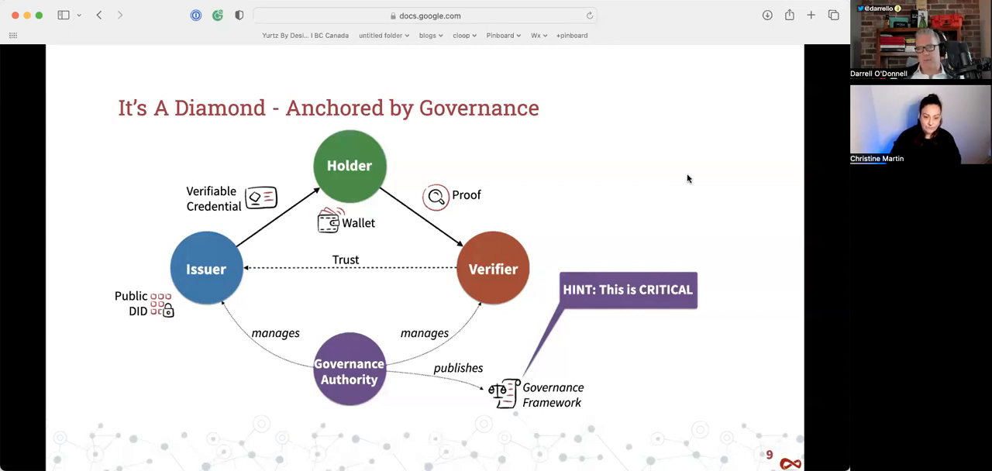
# - Advance to slide 10, 'Governance', on managing complexities among many parties
pyautogui.press('right')
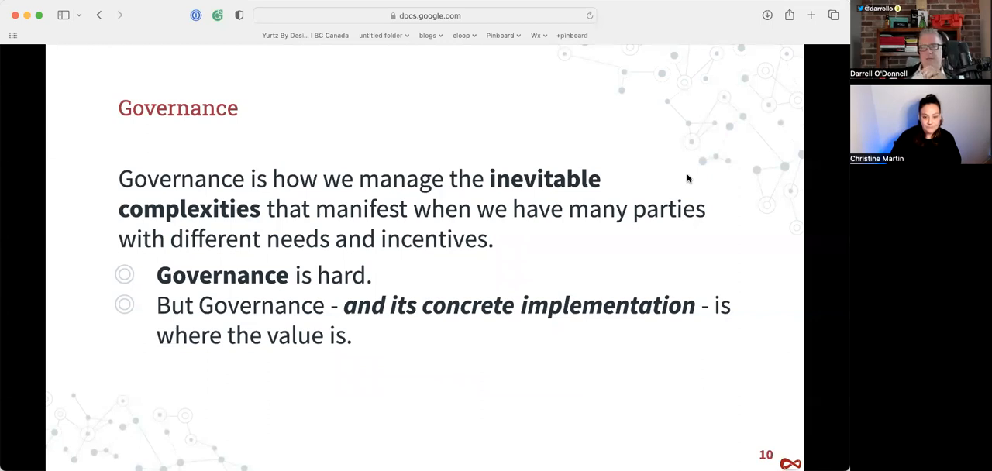
pyautogui.press('right')
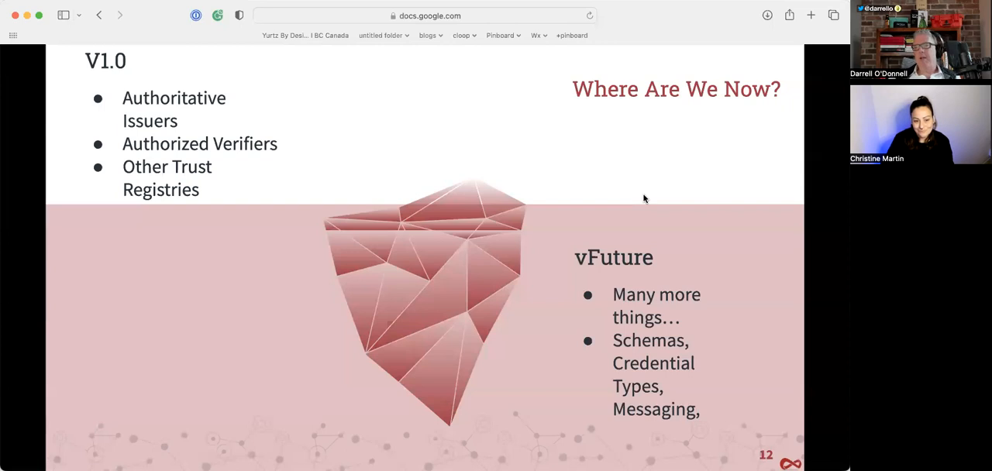
pyautogui.moveTo(434, 209)
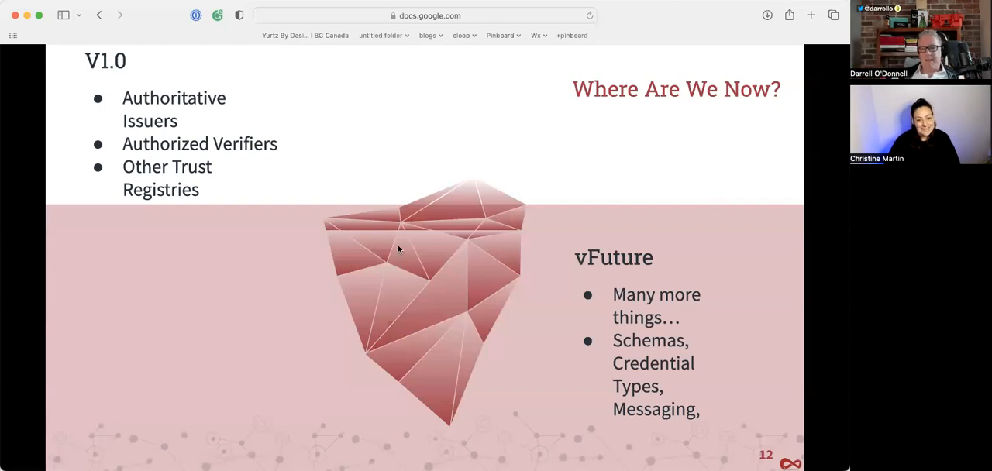
pyautogui.moveTo(465, 163)
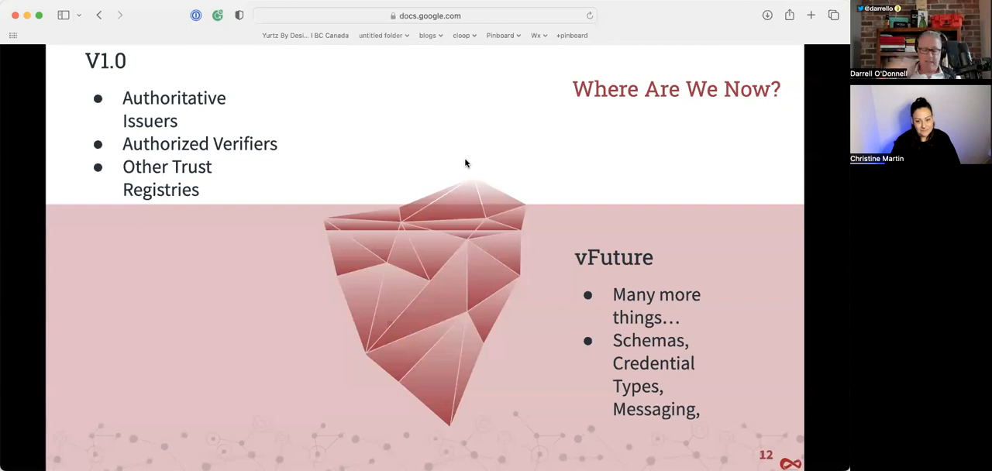
pyautogui.moveTo(161, 161)
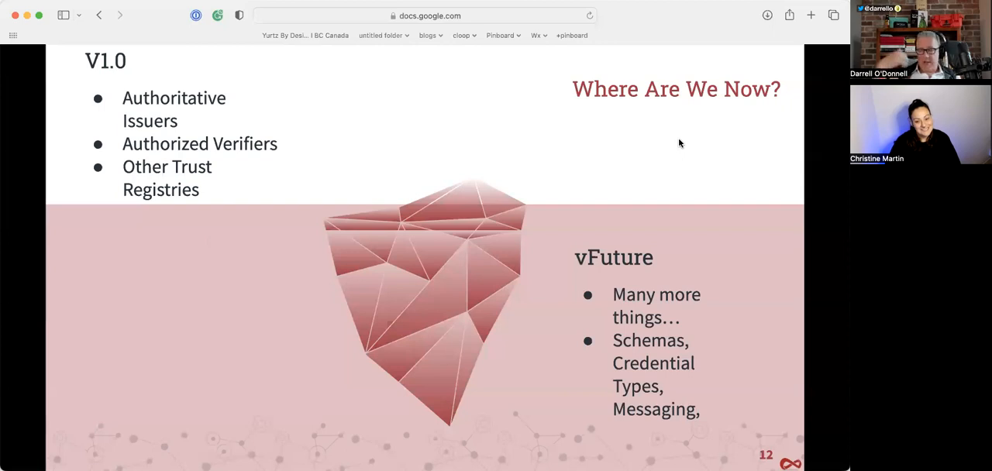
pyautogui.press('Right')
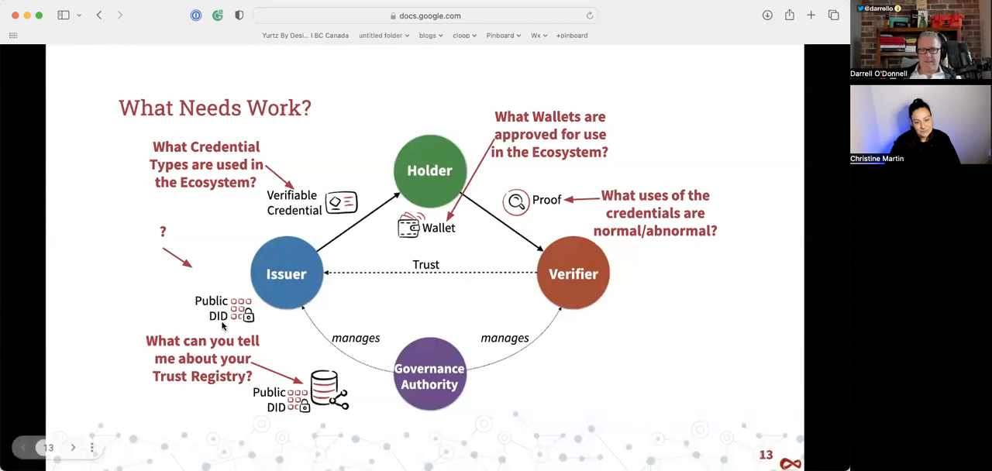
pyautogui.moveTo(478, 185)
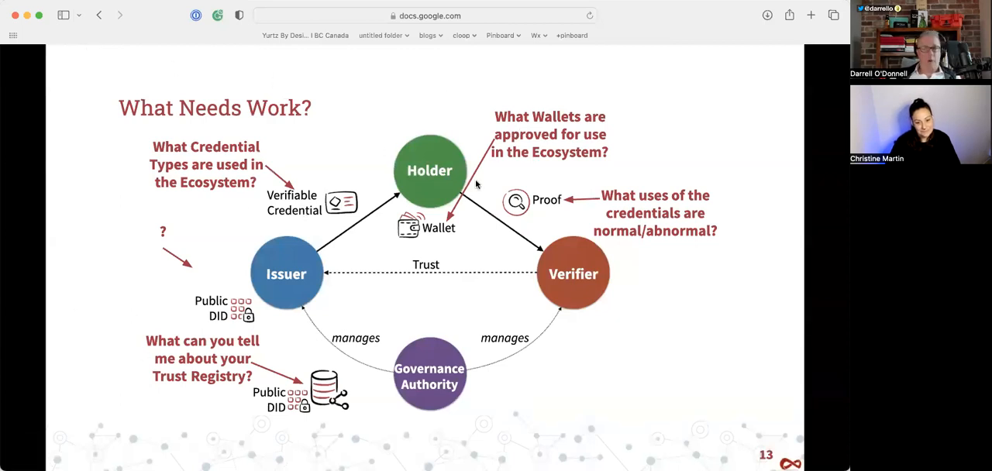
pyautogui.moveTo(510, 246)
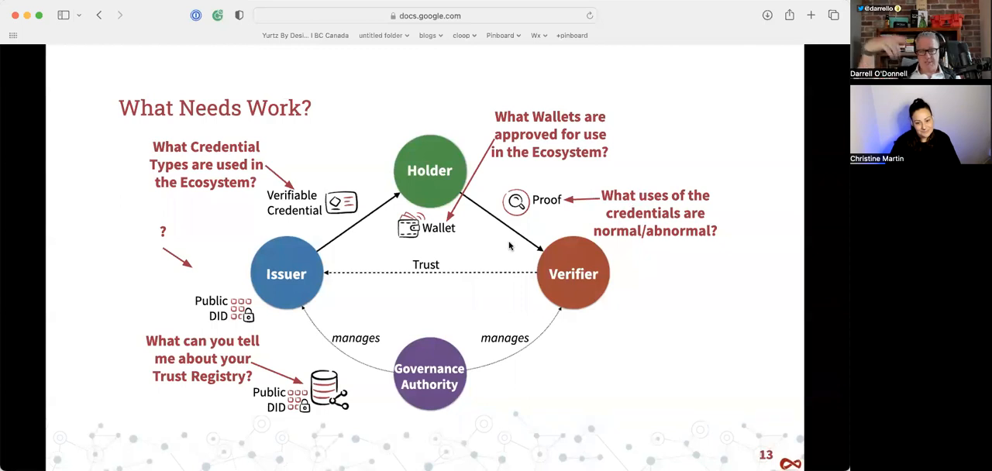
pyautogui.moveTo(472, 217)
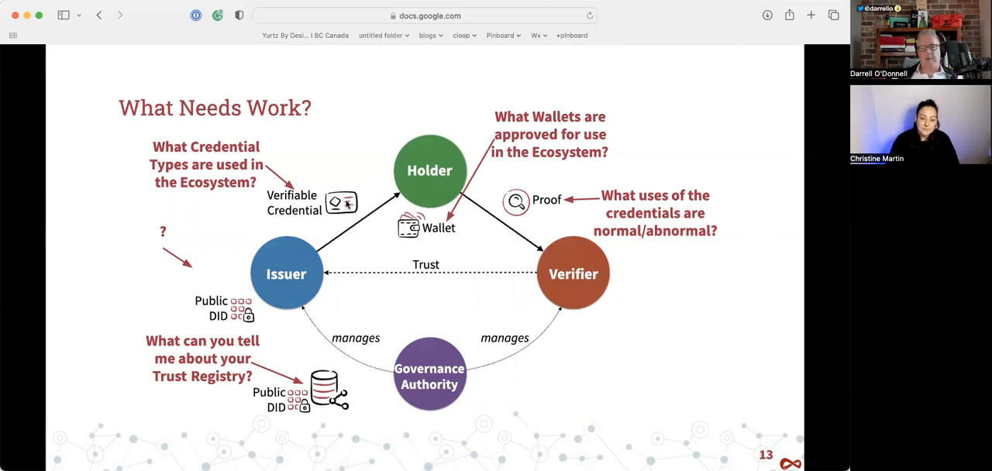
pyautogui.moveTo(344, 205)
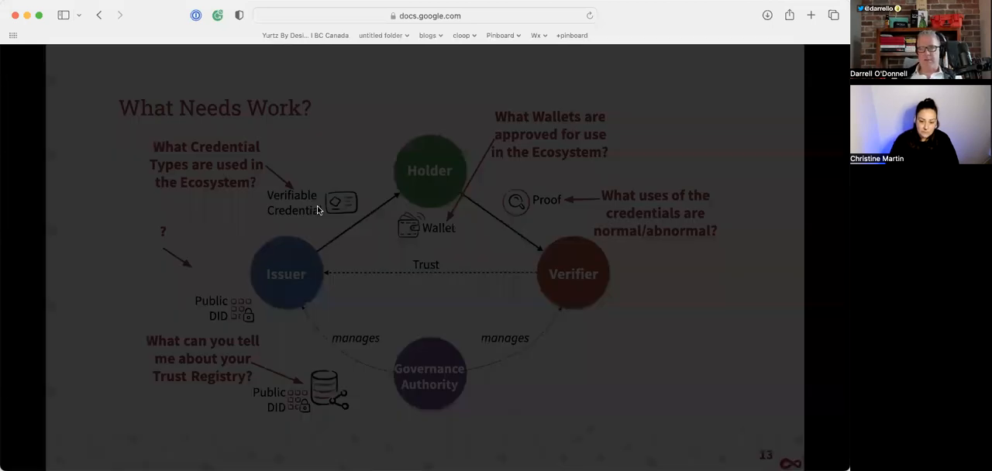
pyautogui.press('right')
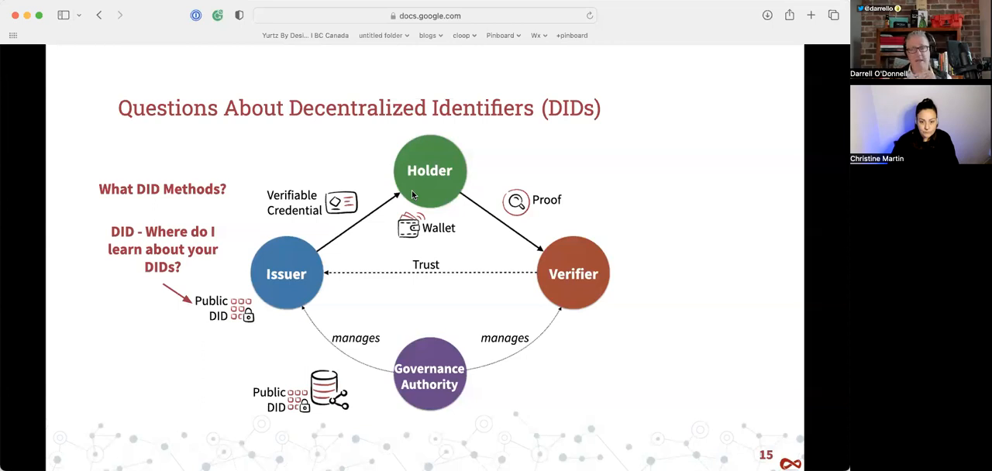
pyautogui.moveTo(496, 143)
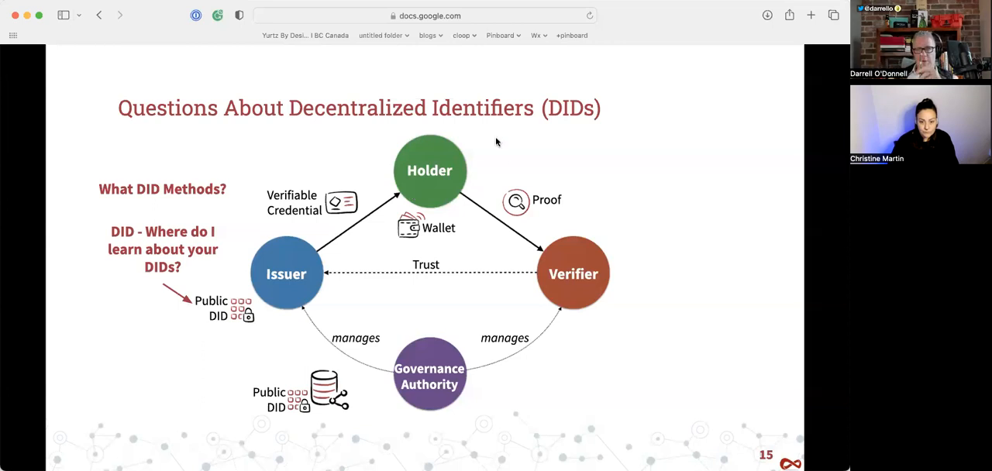
pyautogui.press('right')
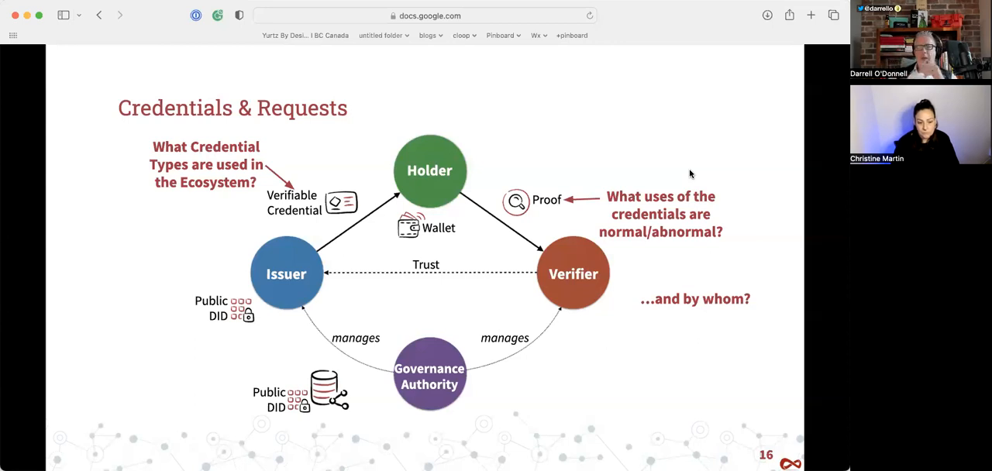
pyautogui.moveTo(612, 276)
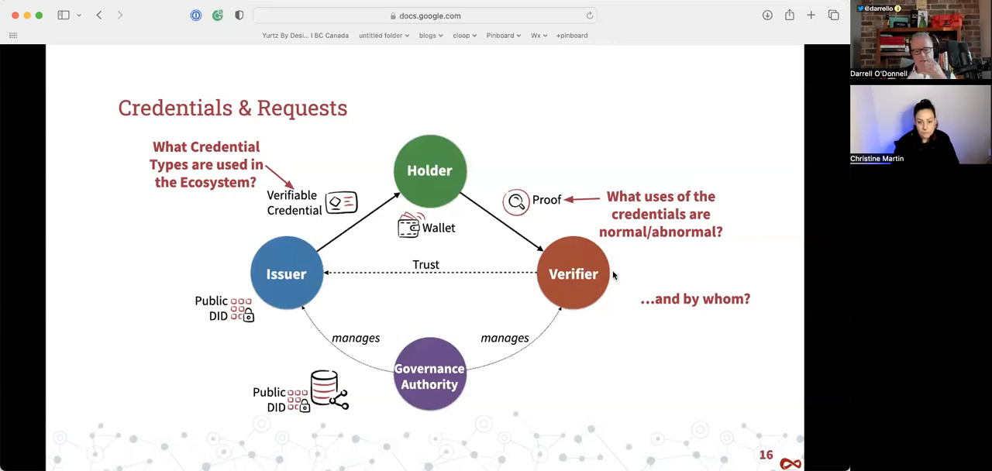
pyautogui.moveTo(573, 318)
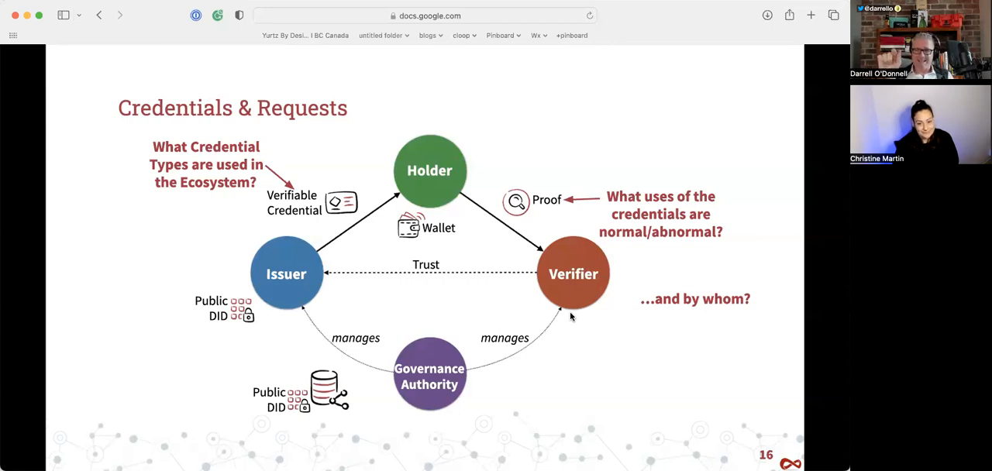
pyautogui.moveTo(665, 276)
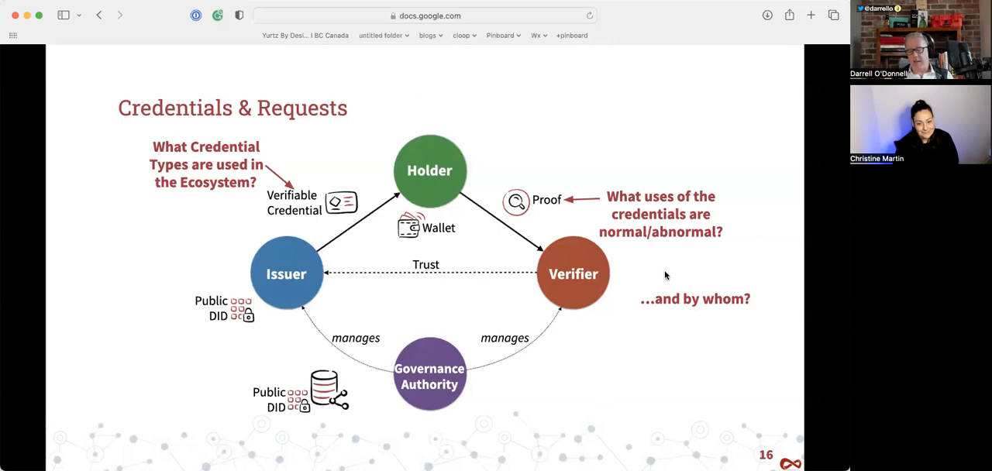
# - Advance to slide 17, 'Wallets?', asking which wallets are approved for the ecosystem
pyautogui.press('right')
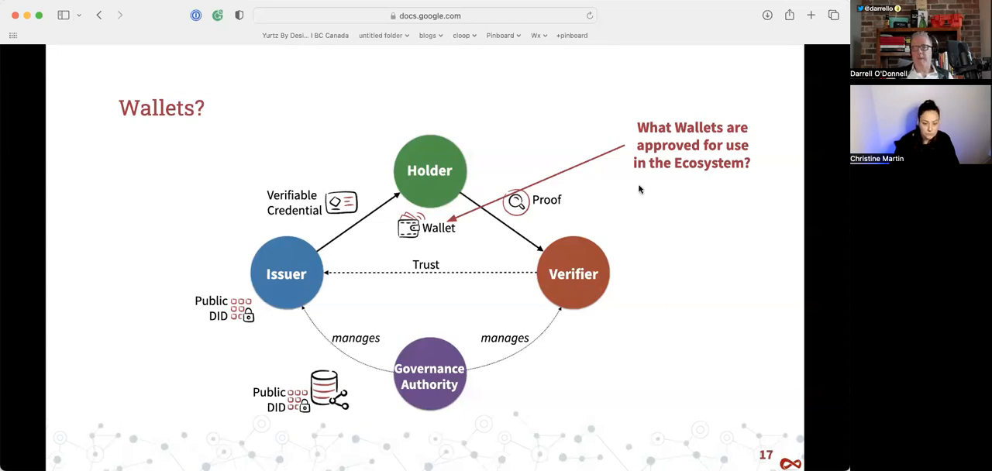
pyautogui.press('right')
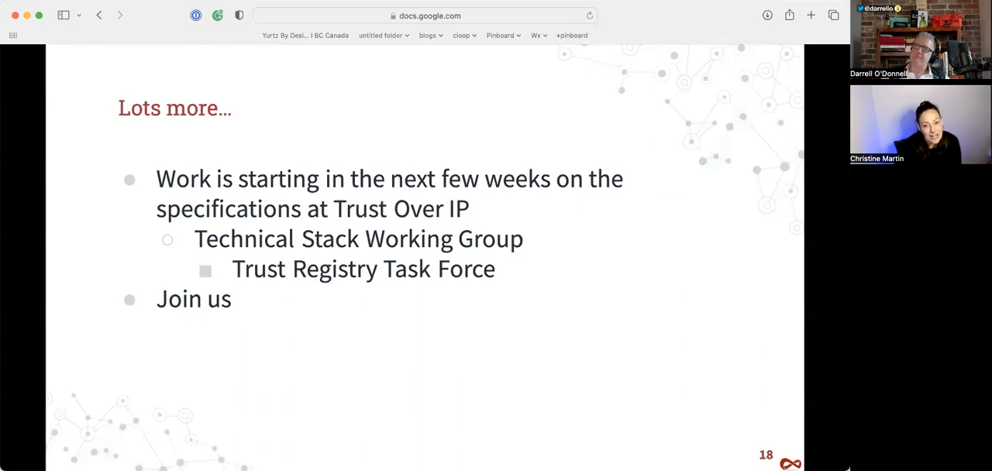
pyautogui.moveTo(60, 335)
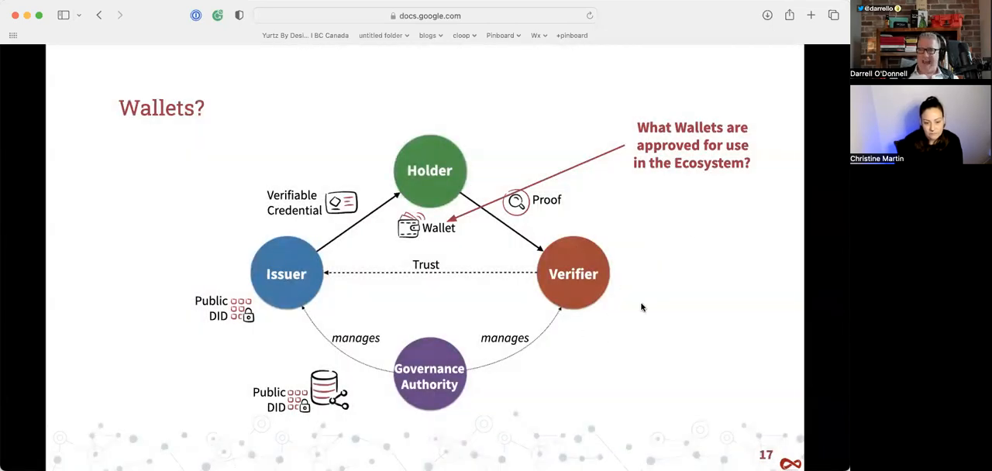
pyautogui.moveTo(592, 313)
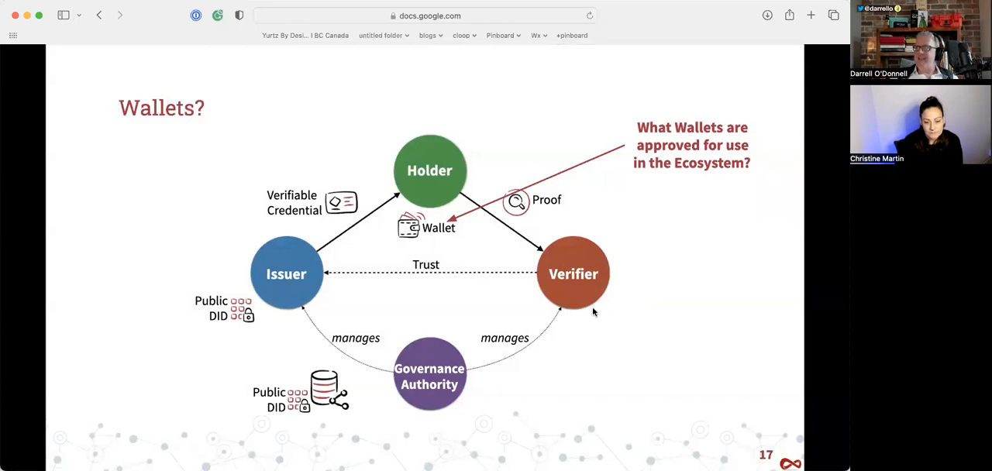
pyautogui.moveTo(589, 305)
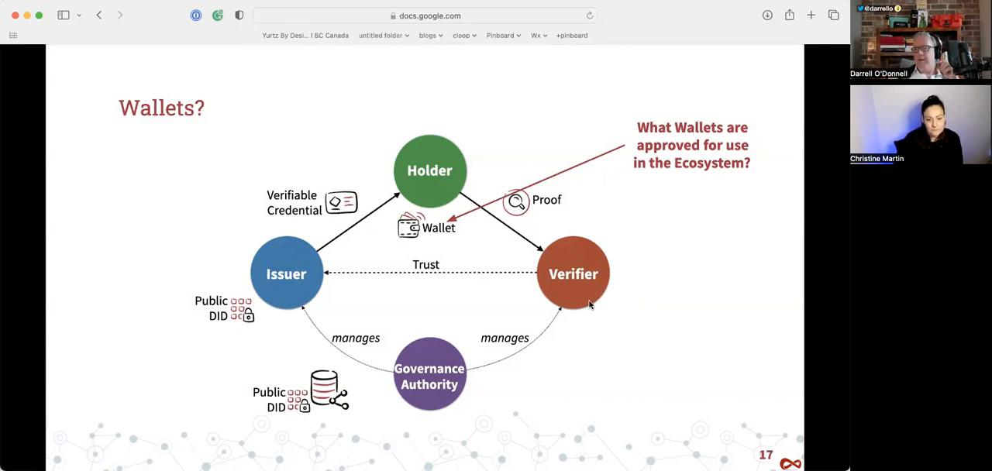
pyautogui.moveTo(626, 186)
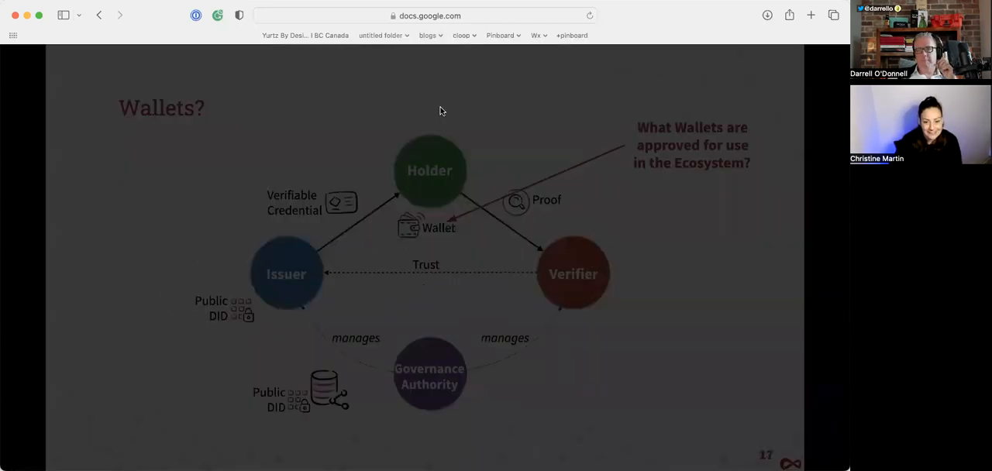
pyautogui.press('right')
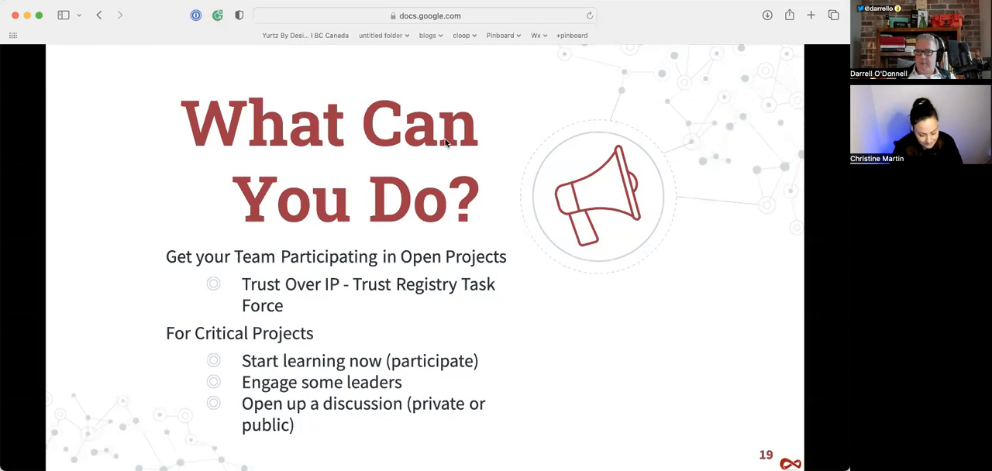
pyautogui.moveTo(749, 158)
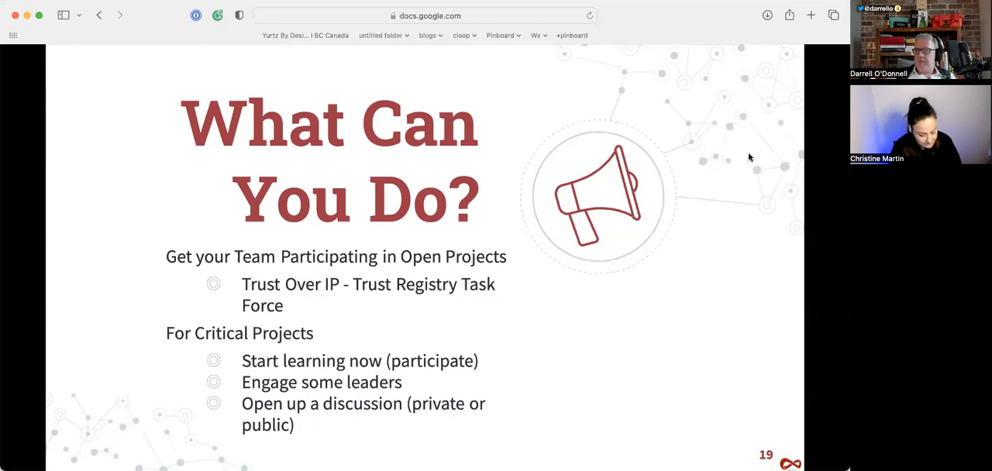
pyautogui.moveTo(611, 171)
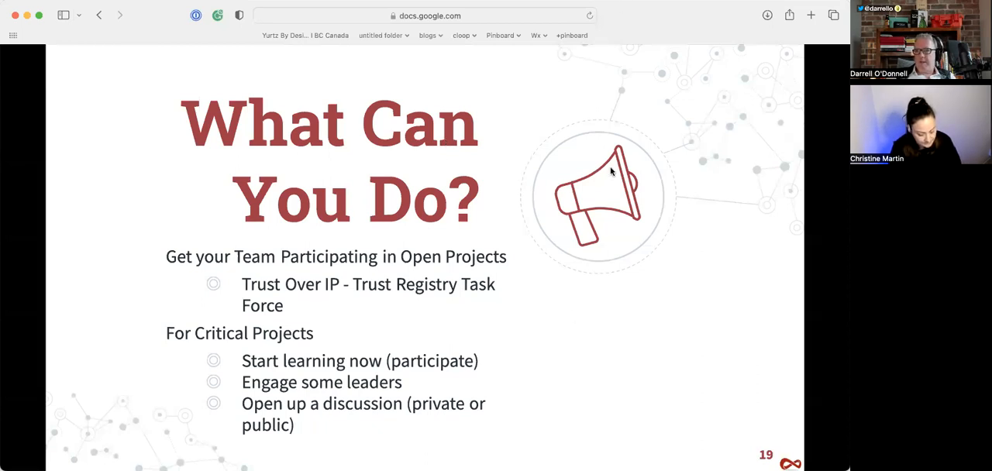
pyautogui.moveTo(608, 196)
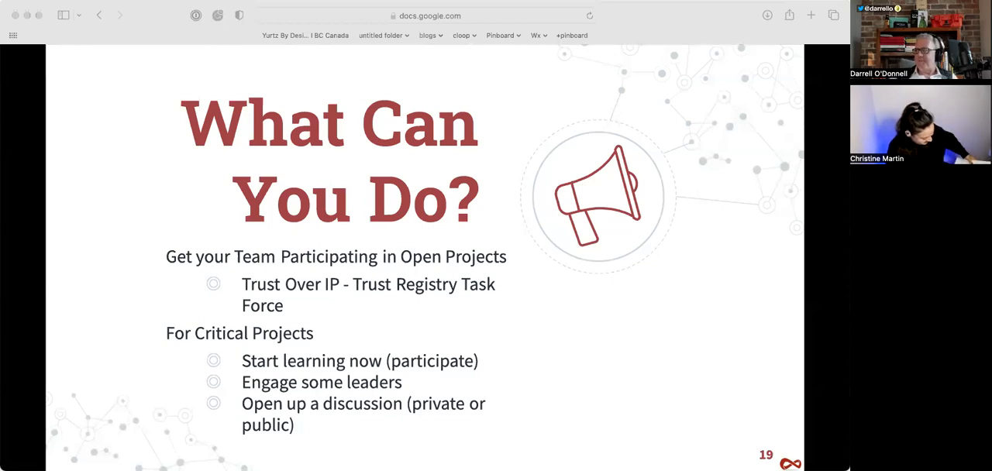
pyautogui.moveTo(673, 102)
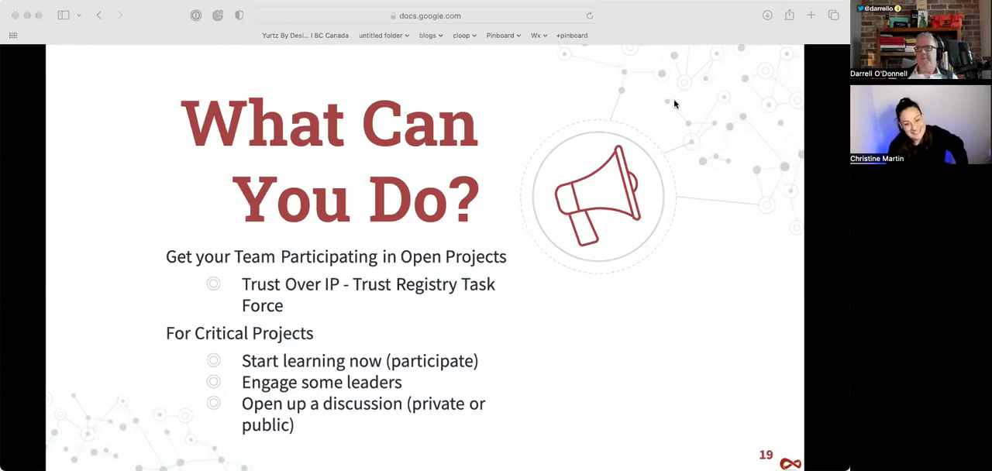